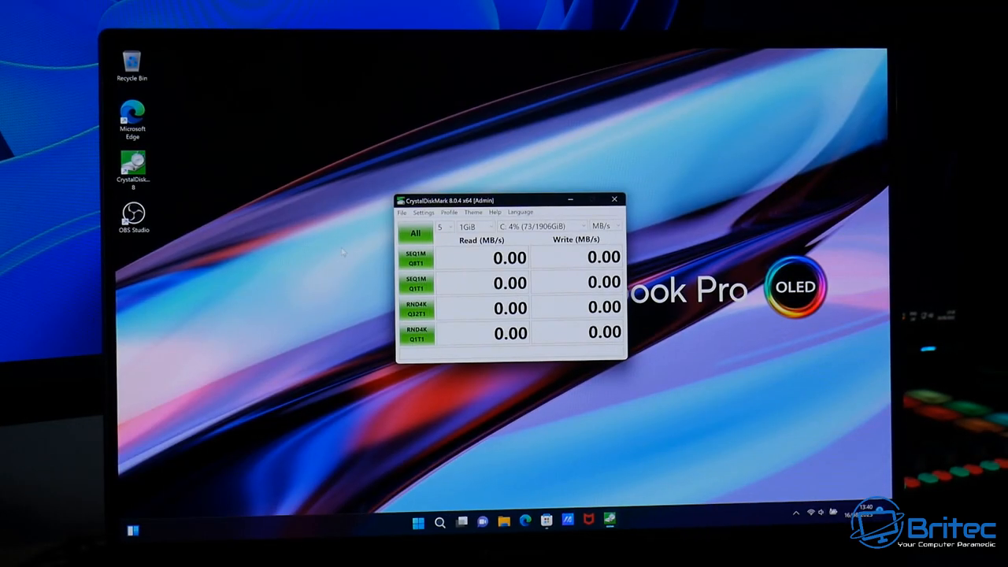
- Run all four sequential and random read/write tests on drive C with the All button
{"action": "left_click", "coordinate": [415, 234]}
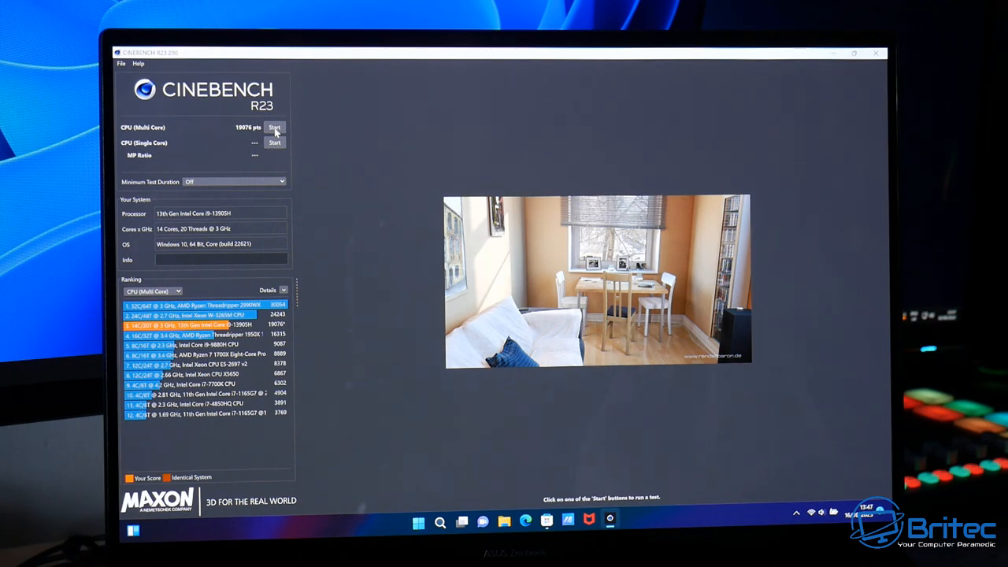
- Run the CPU multi-core benchmark (19076 pts), then the single-core benchmark (1709 pts)
{"action": "left_click", "coordinate": [275, 143]}
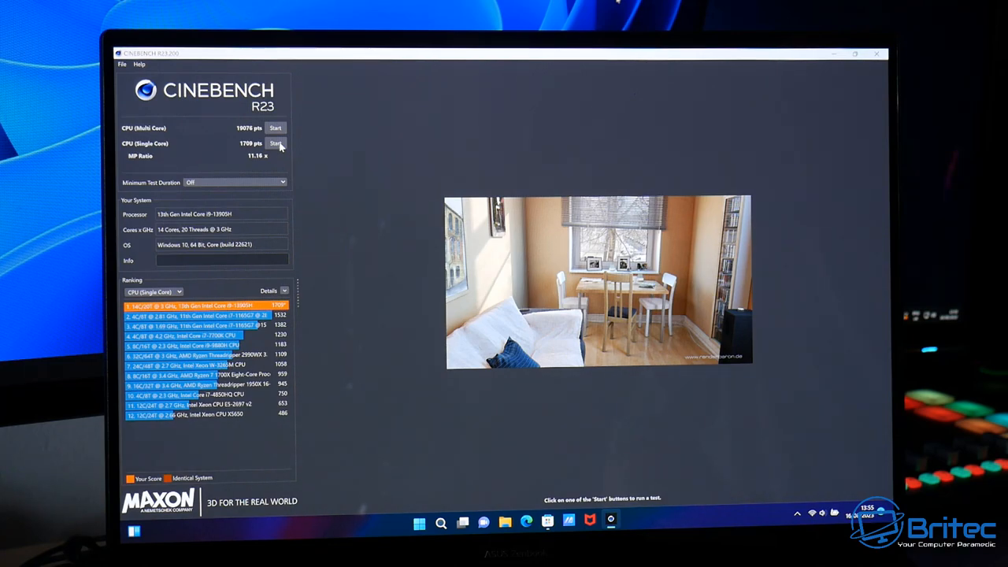
{"action": "left_click", "coordinate": [276, 142]}
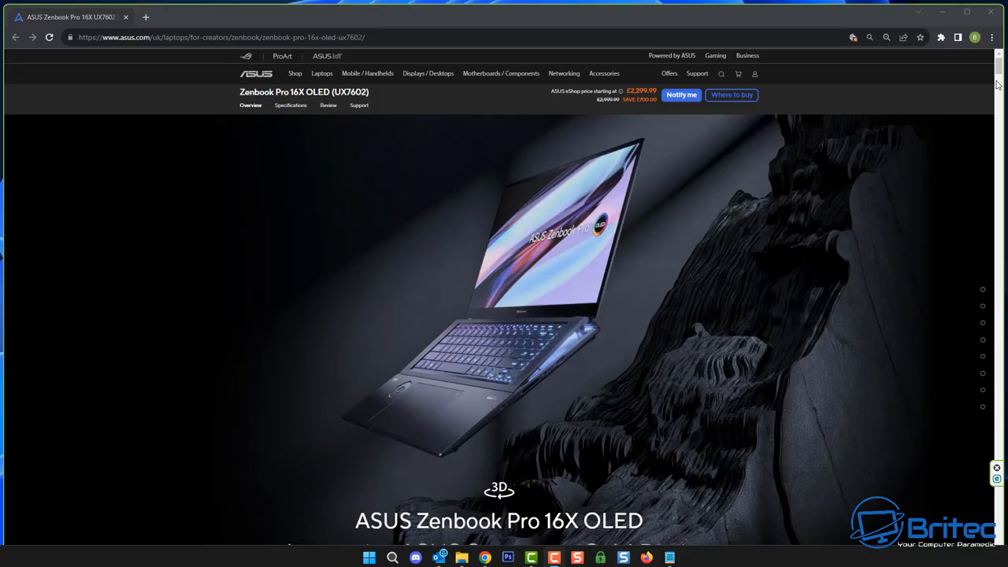
- Scroll past the description and price to the i9-13905H, RTX 4080 and Thunderbolt 4 tiles
{"action": "scroll", "scroll_direction": "down", "scroll_amount": 3}
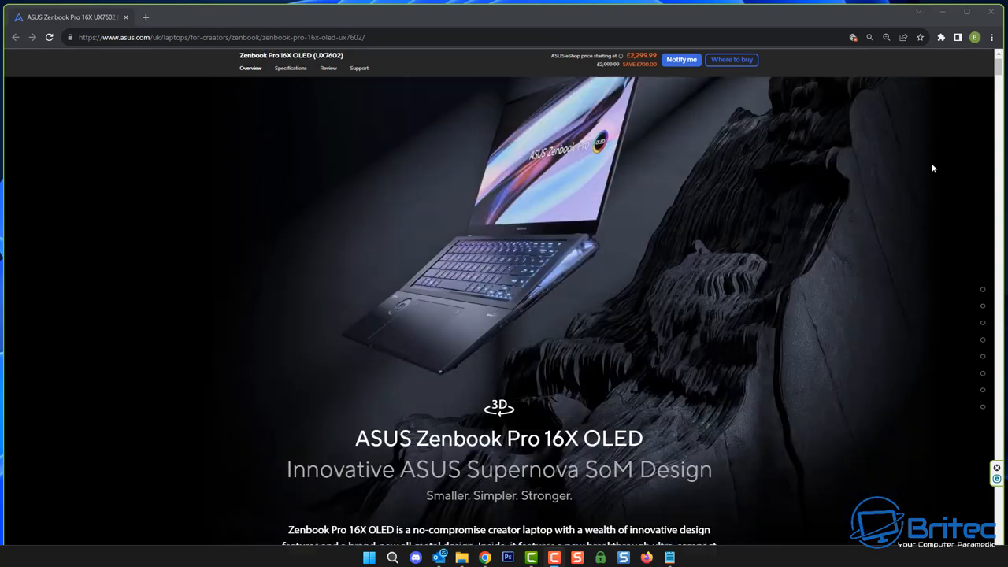
{"action": "scroll", "scroll_direction": "down", "scroll_amount": 3}
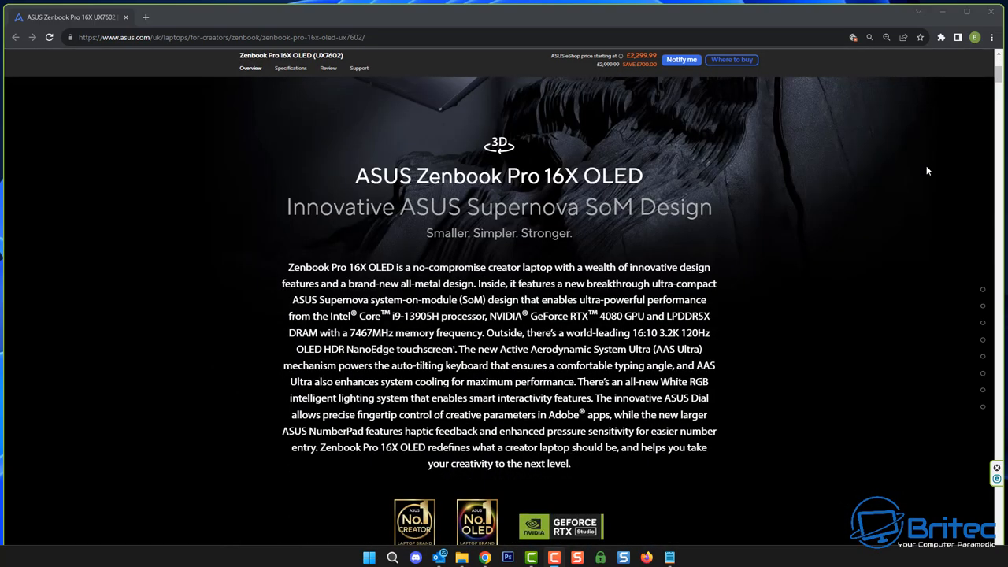
{"action": "scroll", "scroll_direction": "down", "scroll_amount": 3}
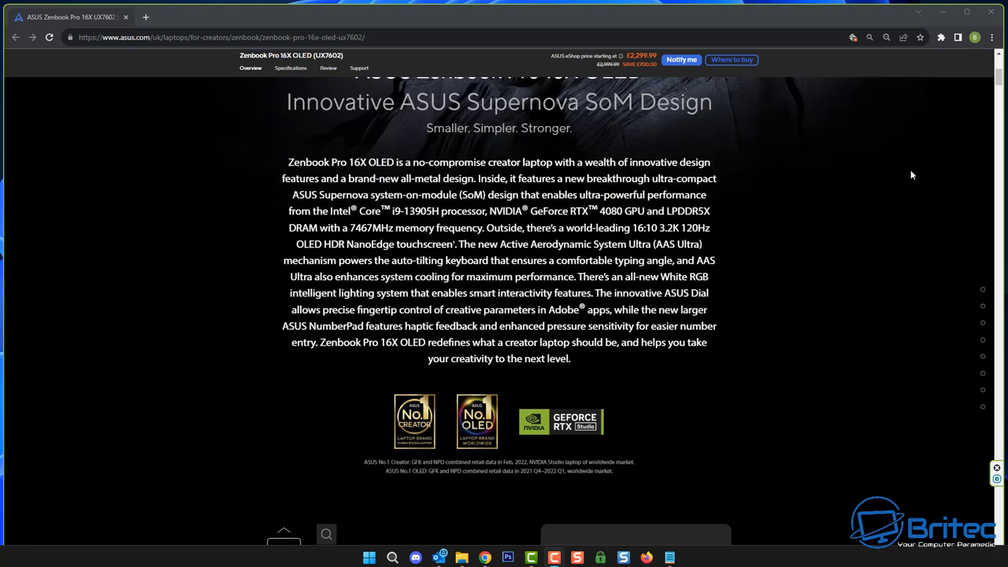
{"action": "mouse_move", "coordinate": [901, 179]}
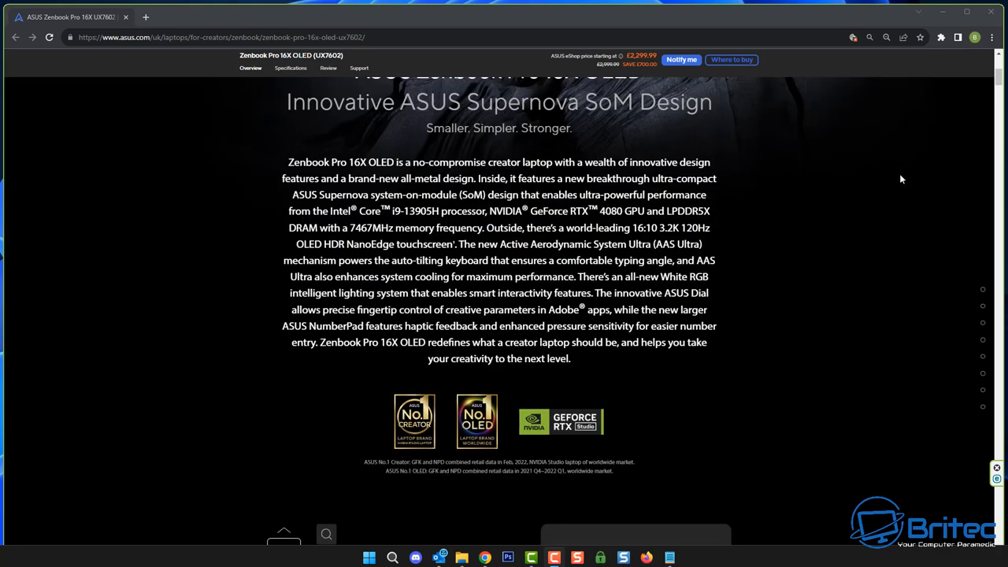
{"action": "scroll", "scroll_direction": "down", "scroll_amount": 3}
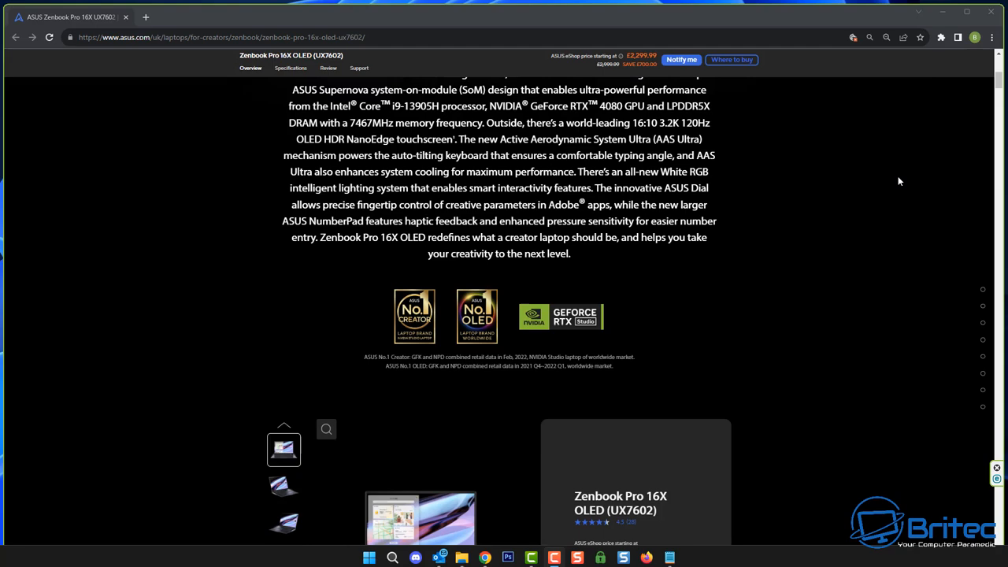
{"action": "scroll", "scroll_direction": "down", "scroll_amount": 3}
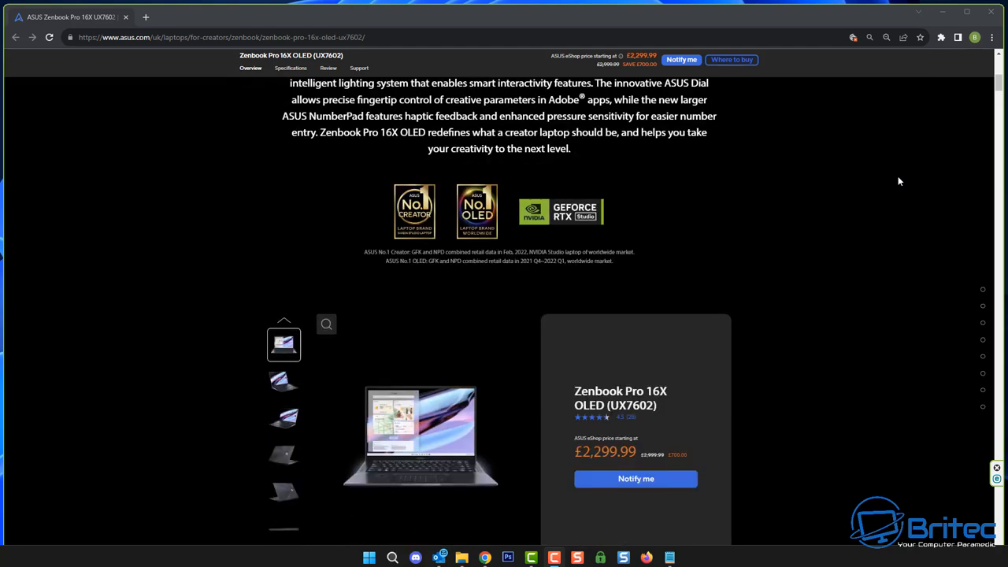
{"action": "scroll", "scroll_direction": "down", "scroll_amount": 3}
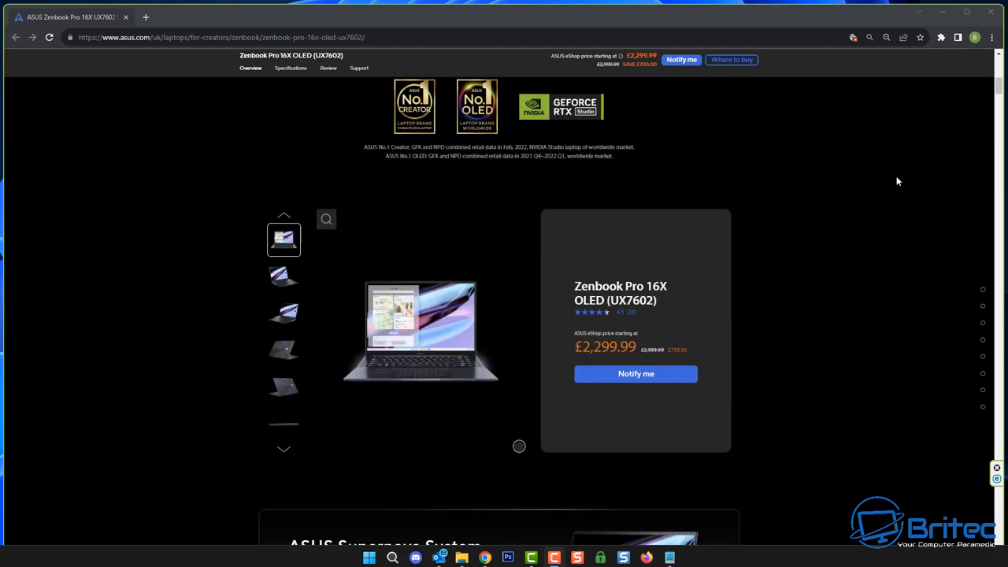
{"action": "scroll", "scroll_direction": "down", "scroll_amount": 3}
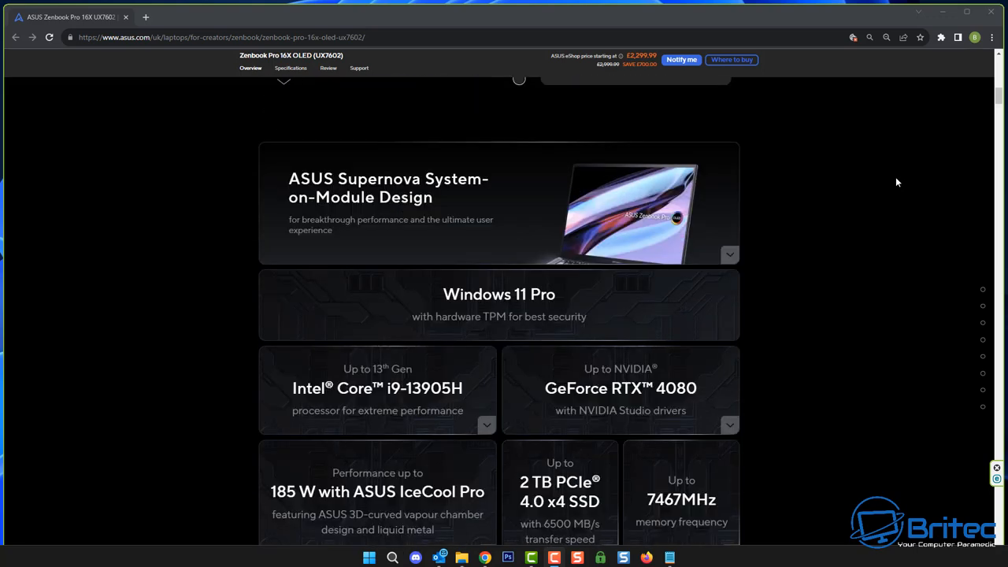
{"action": "scroll", "scroll_direction": "down", "scroll_amount": 3}
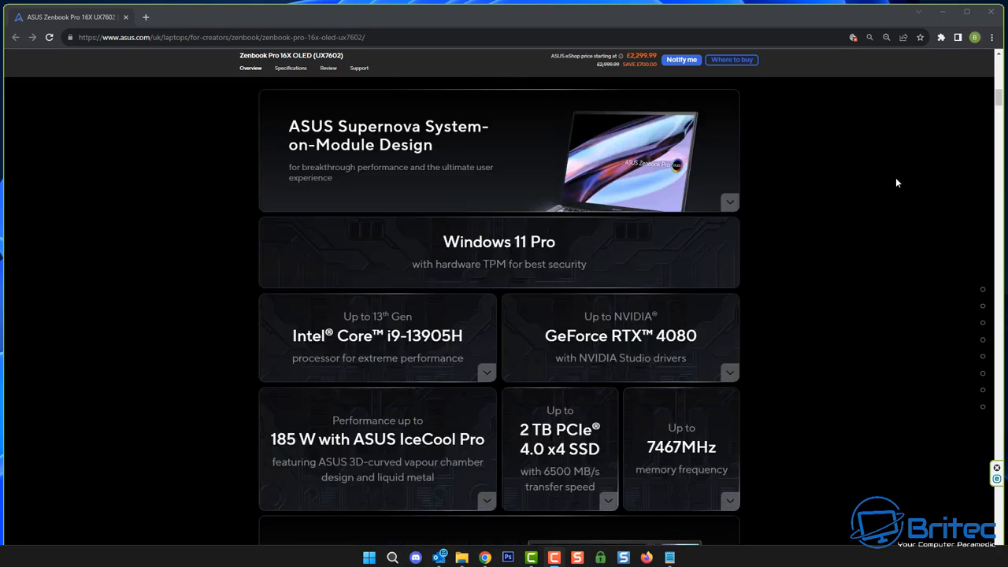
{"action": "scroll", "scroll_direction": "down", "scroll_amount": 3}
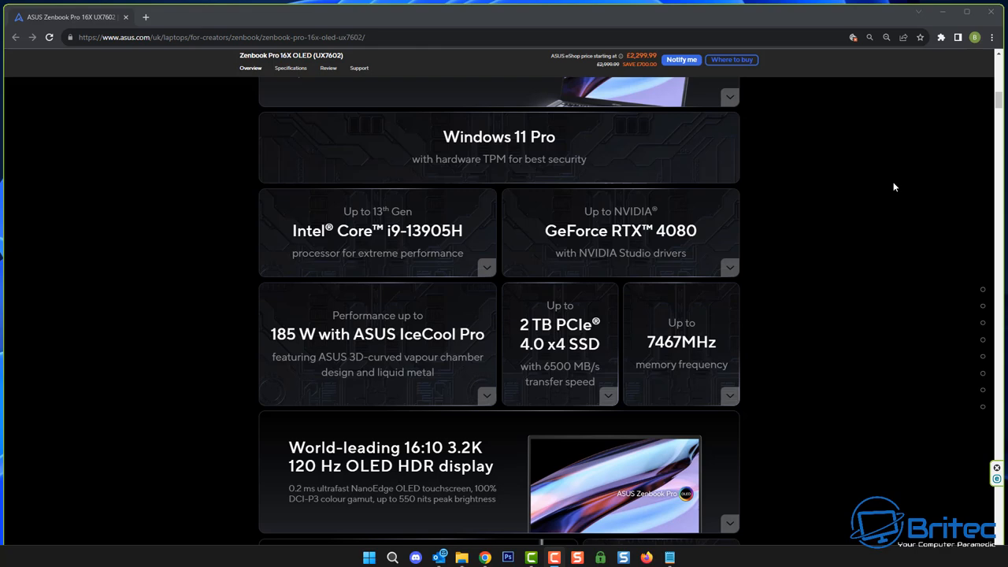
{"action": "scroll", "scroll_direction": "down", "scroll_amount": 3}
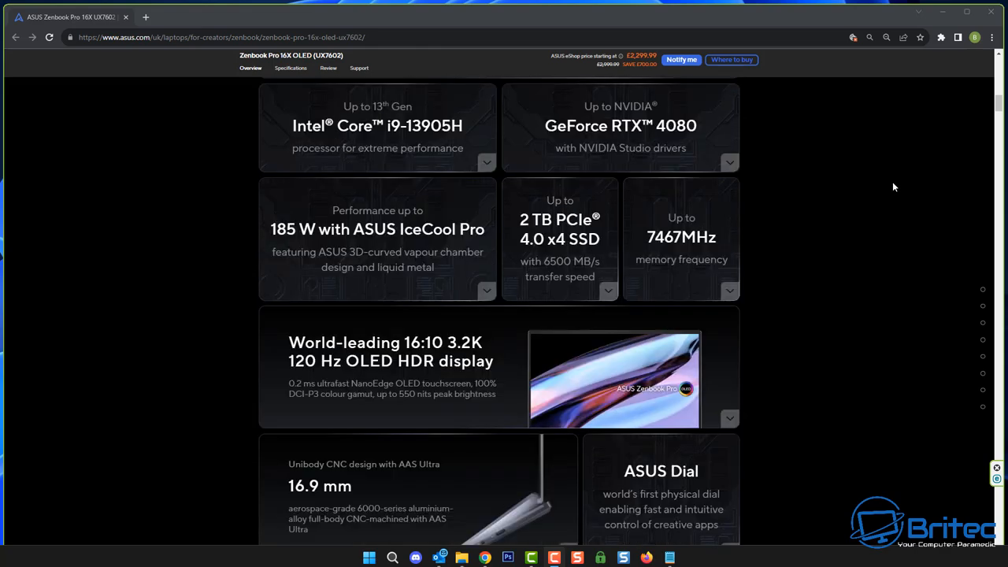
{"action": "scroll", "scroll_direction": "down", "scroll_amount": 3}
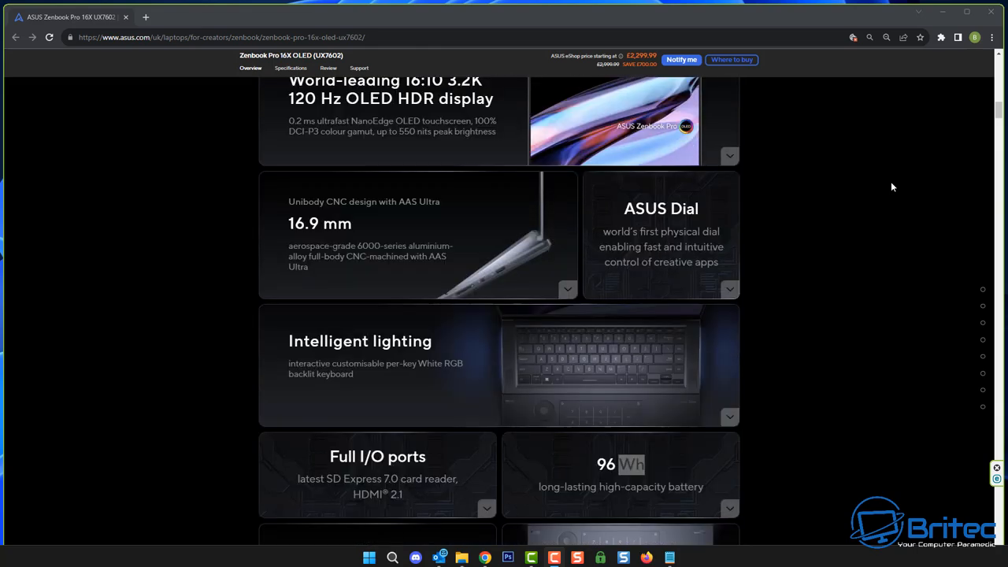
{"action": "scroll", "scroll_direction": "down", "scroll_amount": 3}
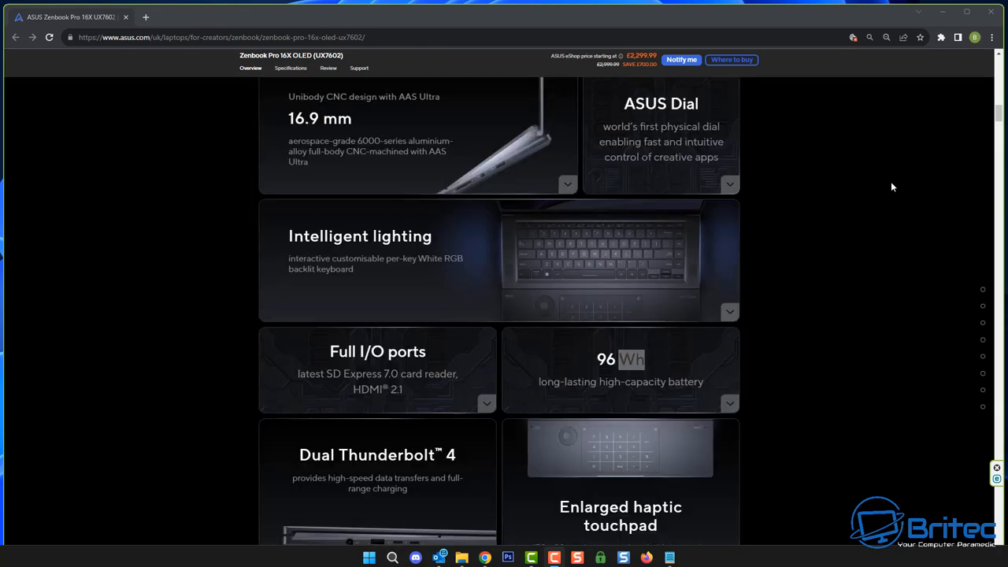